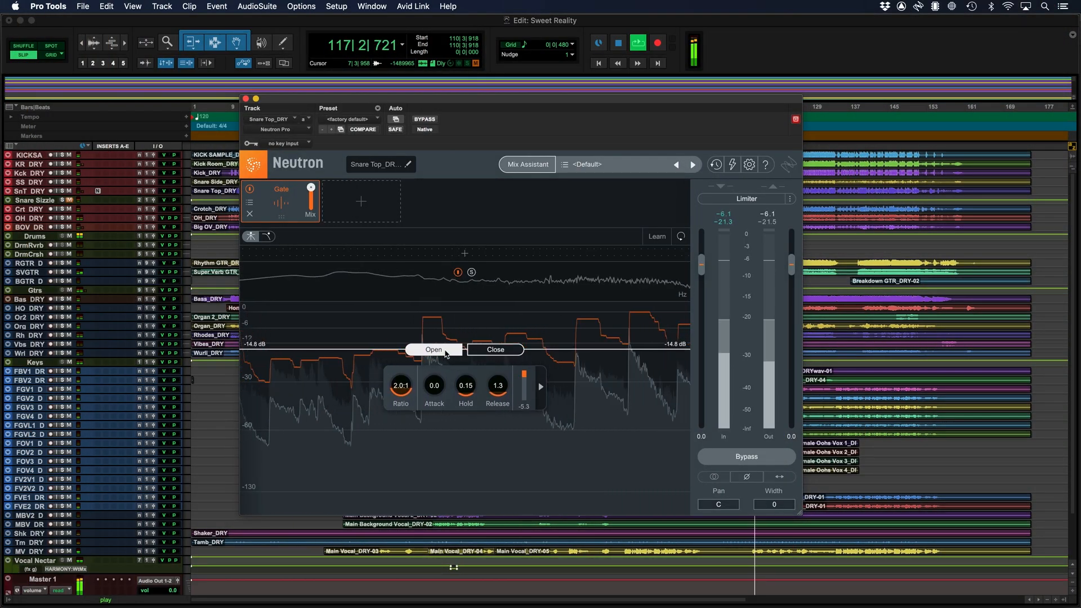
Step: Lower and fine-tune the Snare Top_DRY Gate's expansion ratio with the Ratio knob
drag(401, 385, 405, 396)
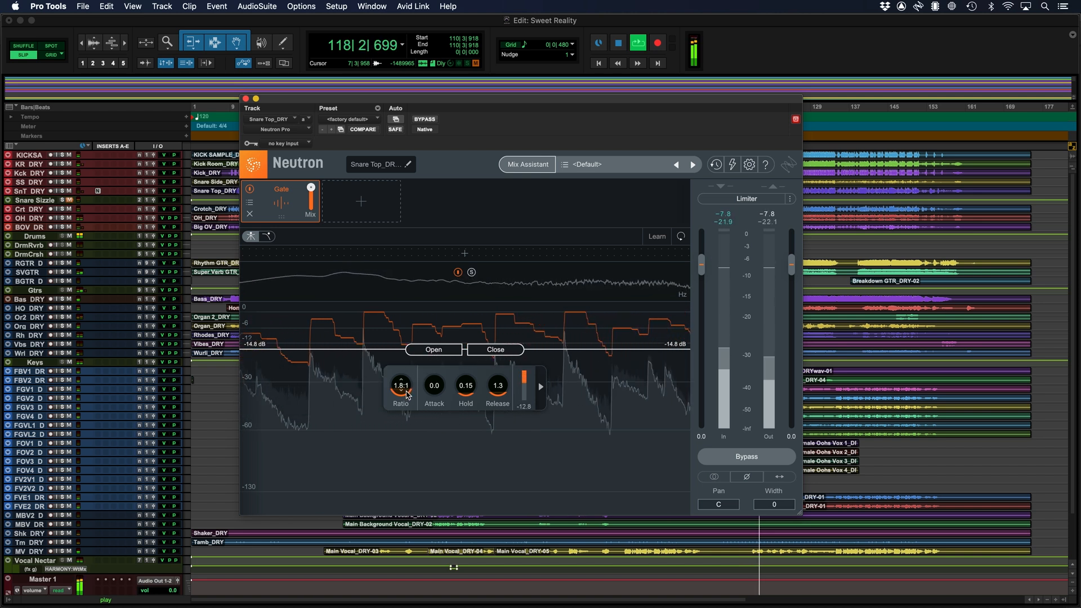
drag(401, 384, 405, 406)
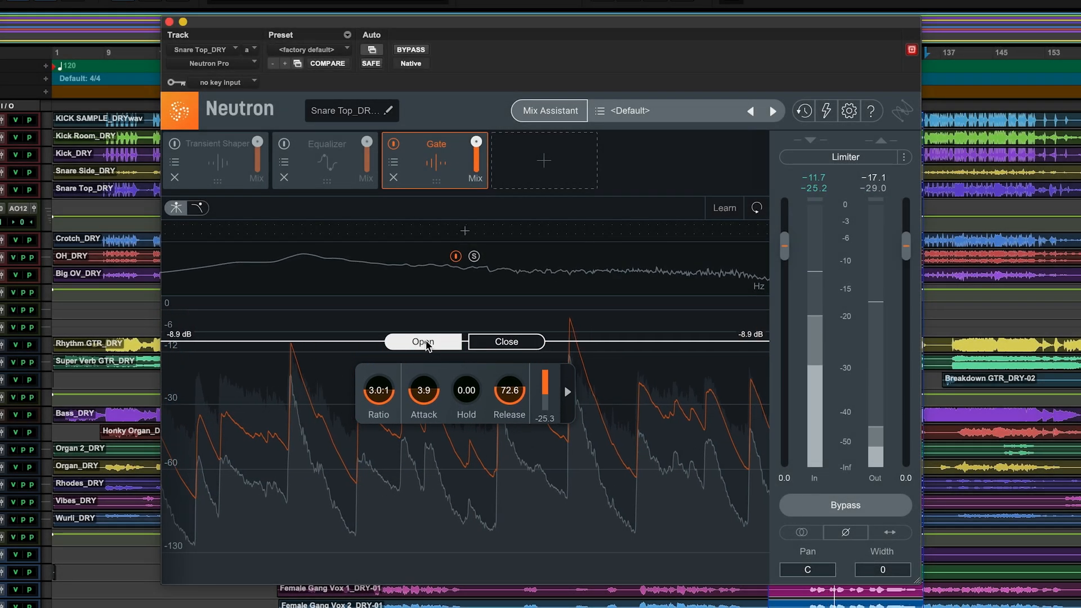
Step: Bring the snare Gate's Ratio knob from 2.4:1 up to 3.0:1
drag(378, 390, 378, 414)
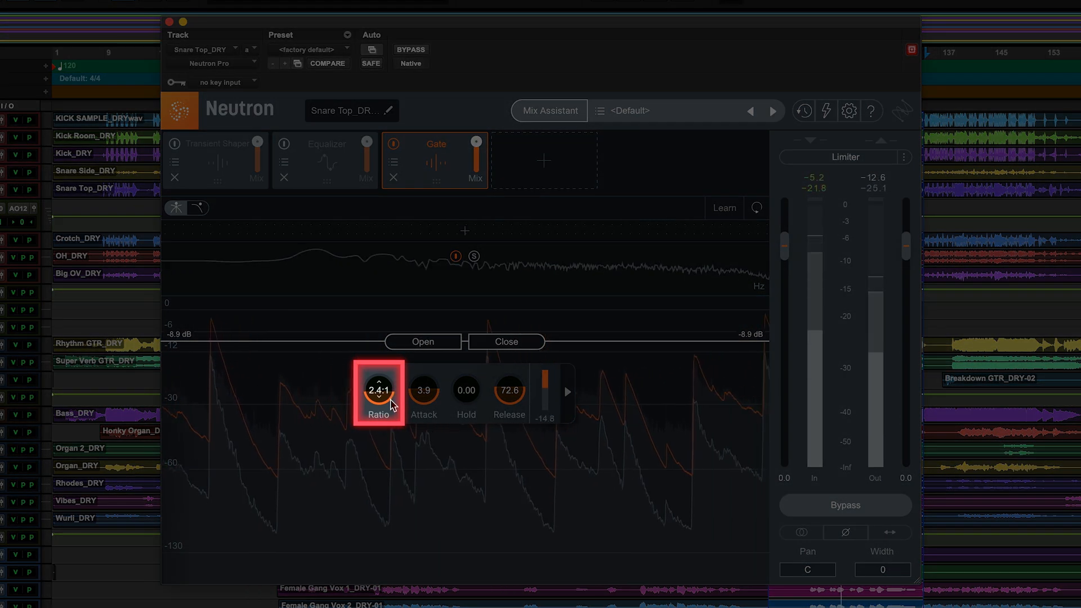
drag(378, 390, 378, 376)
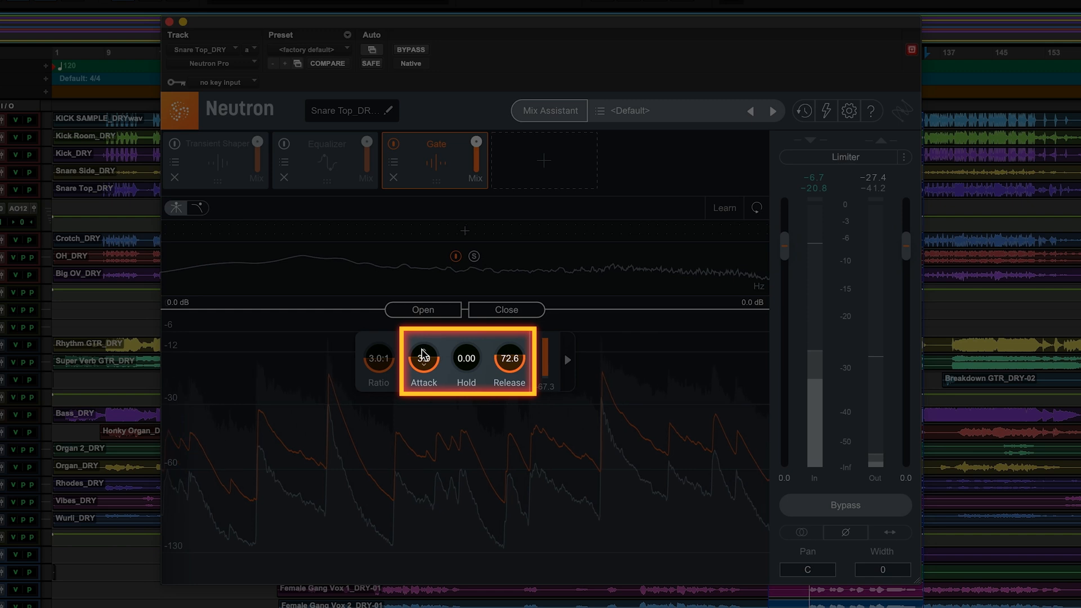
Step: Shorten the snare Gate's attack to 0.4 ms and release to 61.2 ms
drag(424, 356, 424, 348)
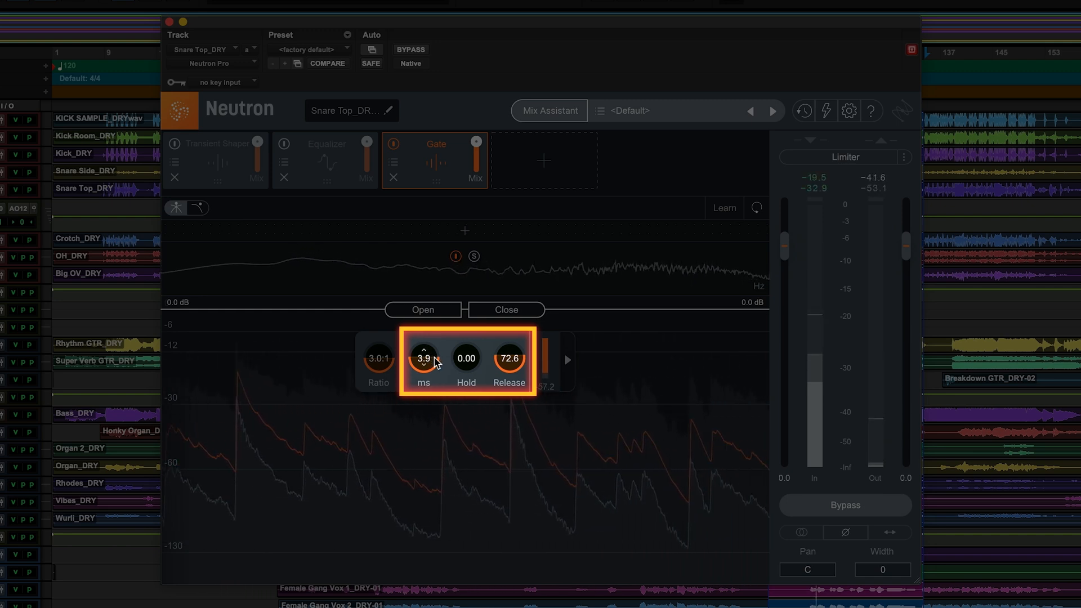
drag(423, 355, 422, 386)
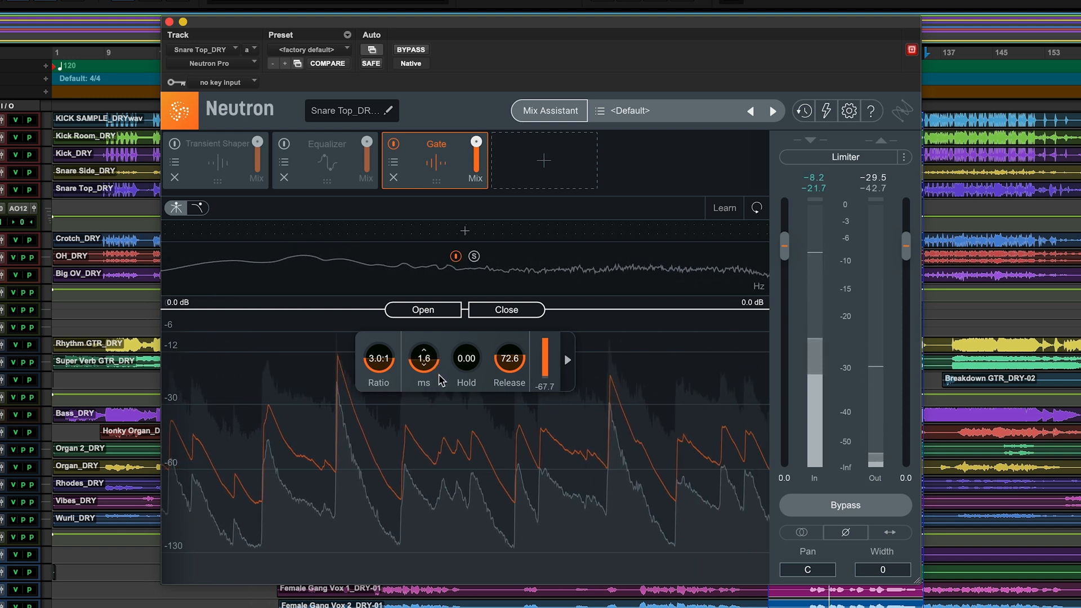
drag(509, 359, 512, 373)
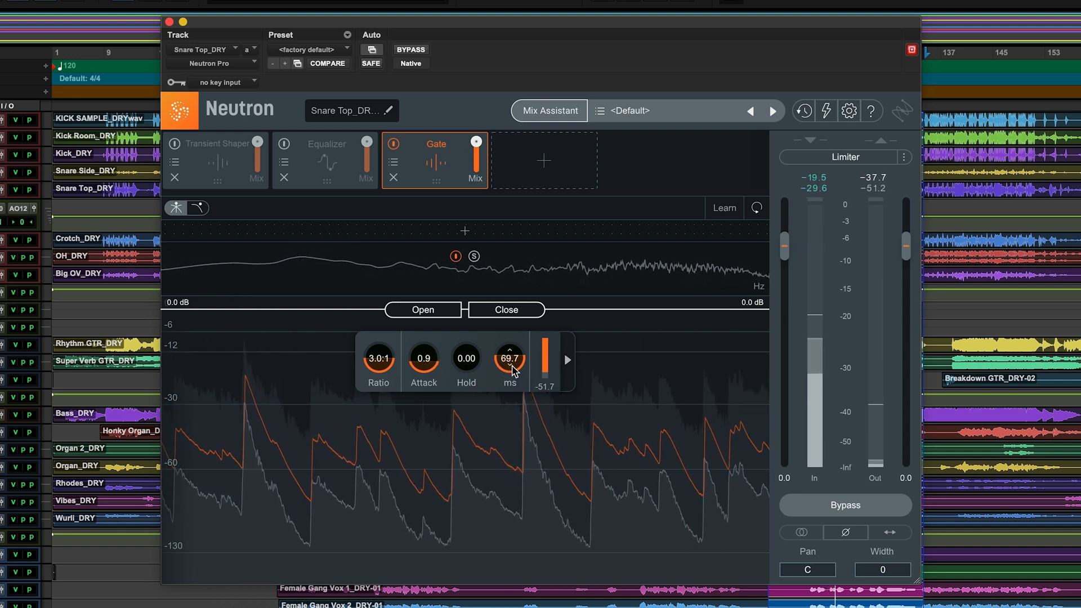
drag(509, 359, 519, 394)
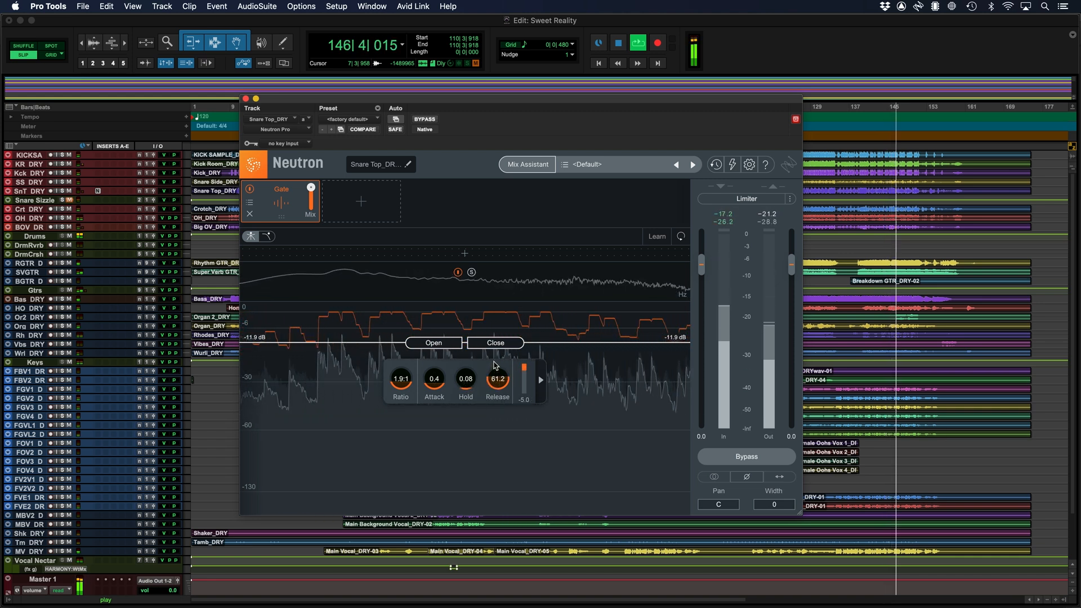
Step: Bypass Neutron on Snare Top to hear the unprocessed snare
drag(466, 380, 473, 368)
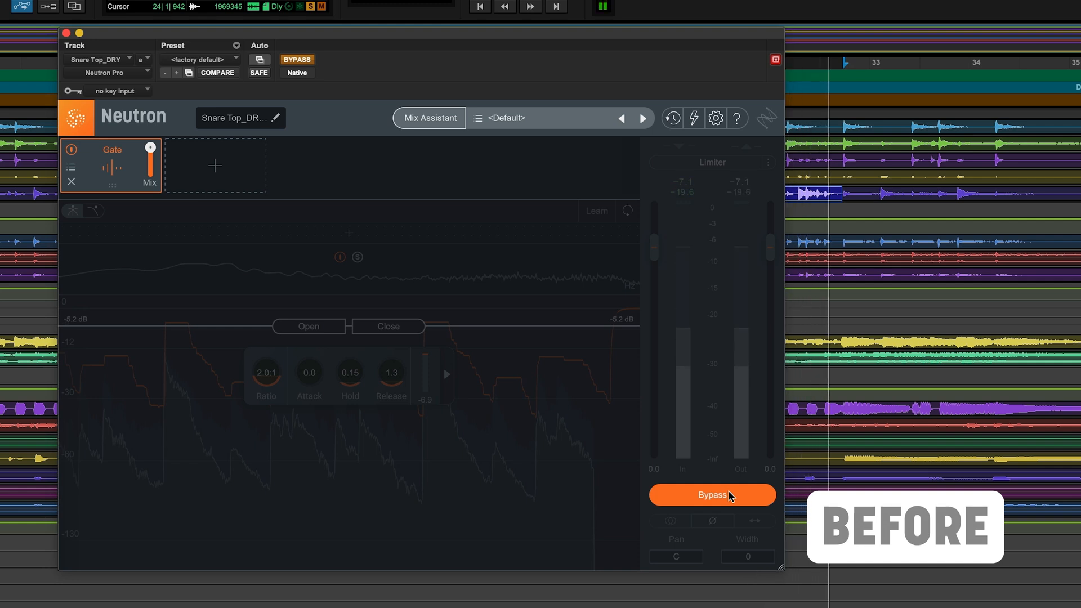
Step: Turn Neutron's Bypass off so the snare gate is active again
click(713, 494)
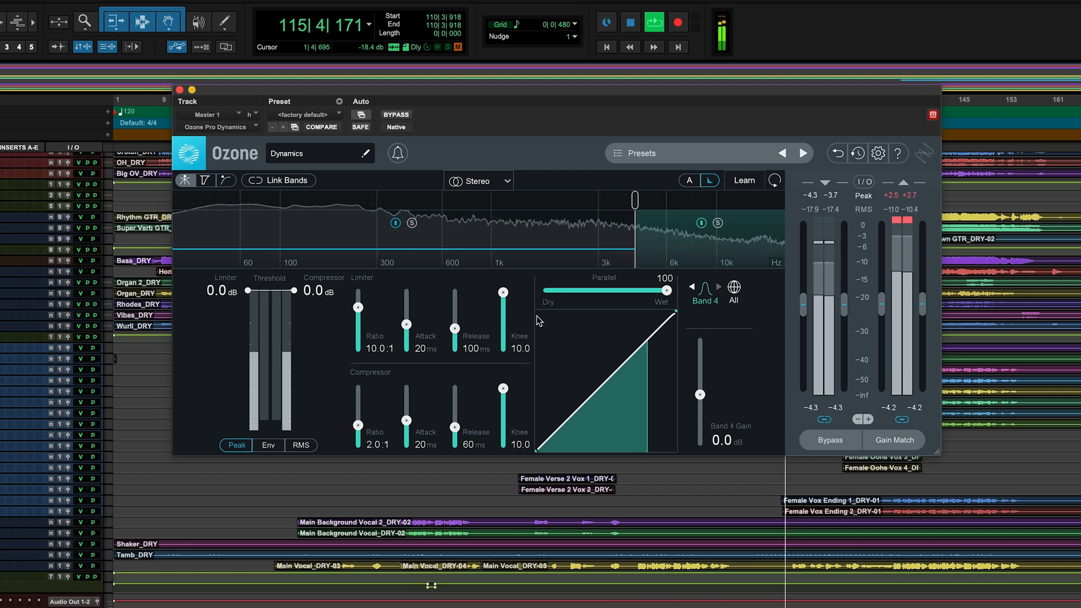
Step: Lower the master compressor ratio to about 1.7:1 and threshold to -12.8 dB
drag(357, 393, 357, 427)
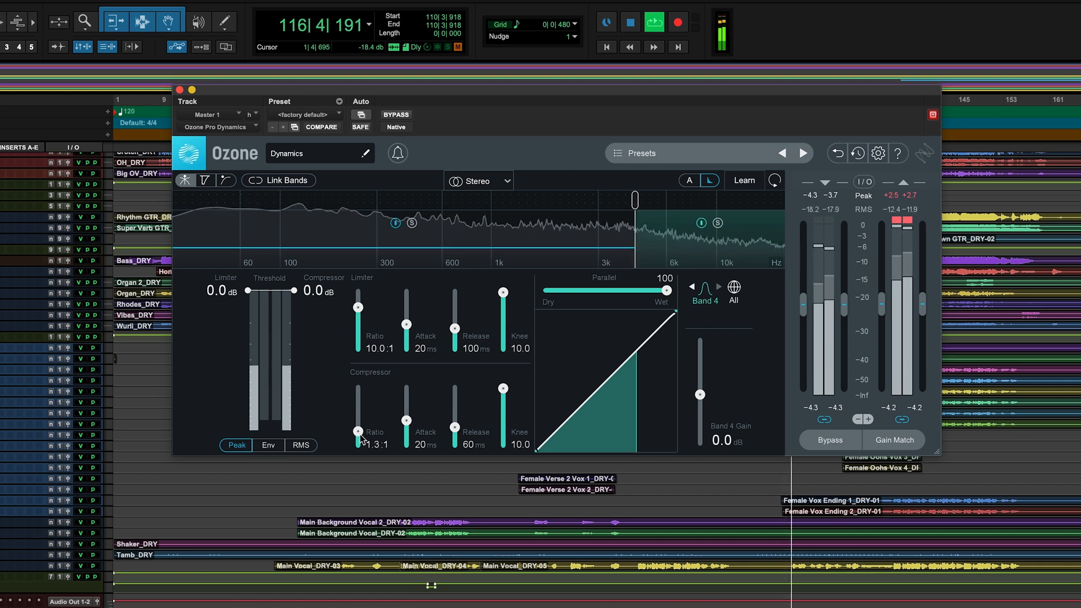
drag(357, 411, 358, 438)
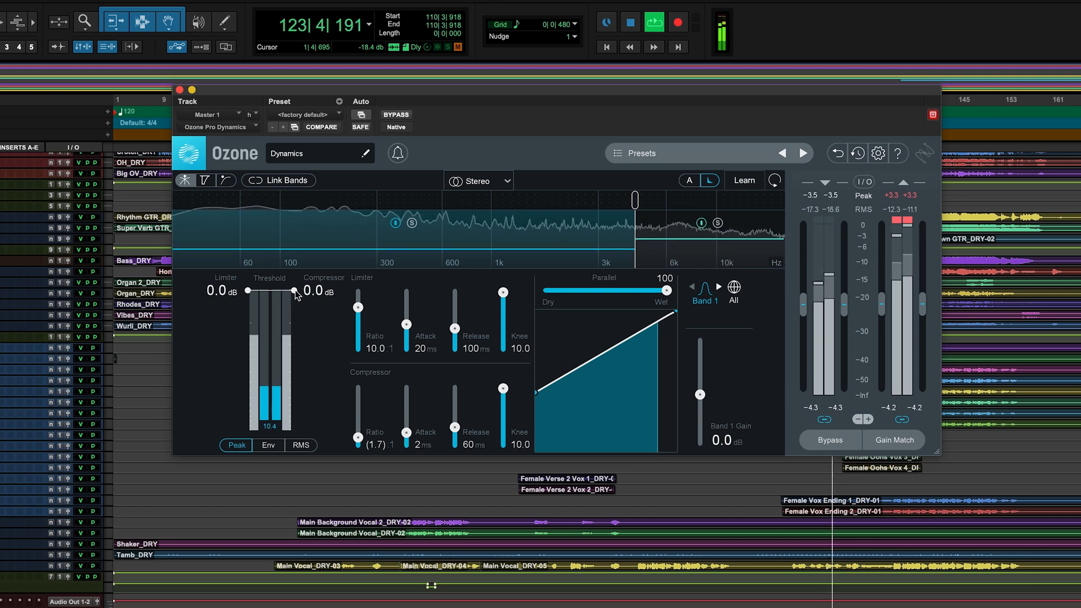
drag(294, 292, 294, 333)
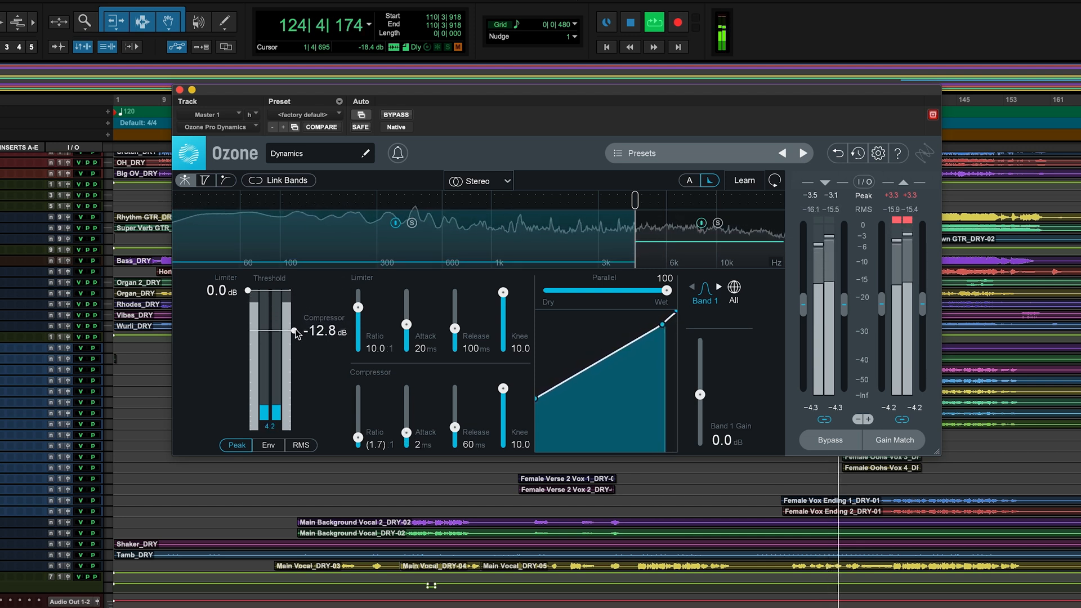
drag(296, 333, 296, 344)
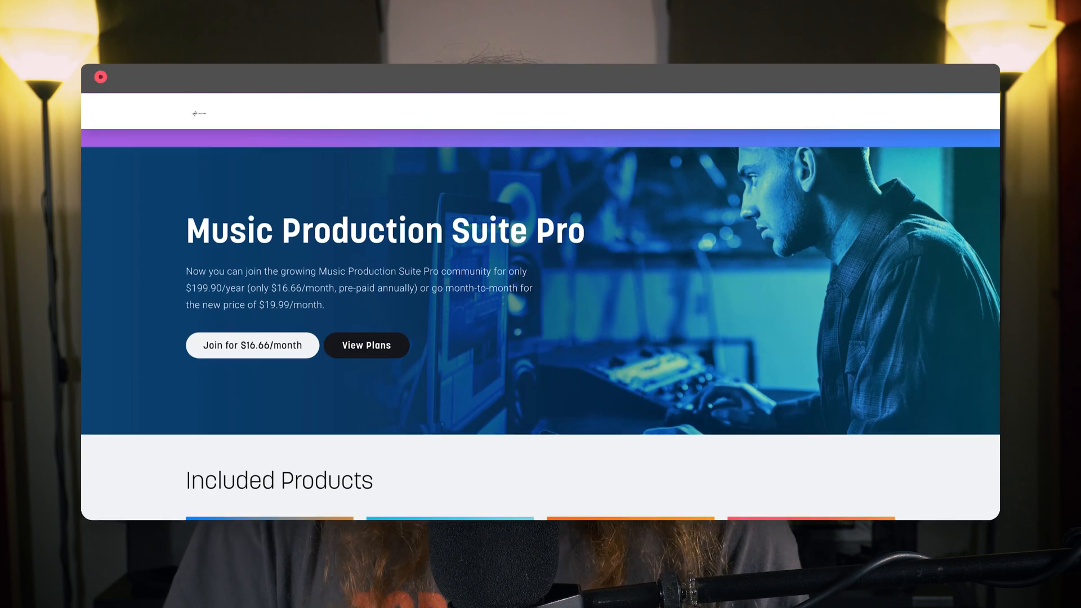
Step: Scroll past the suite's products to the Learn page's videos, articles and tutorials
scroll(down, 3)
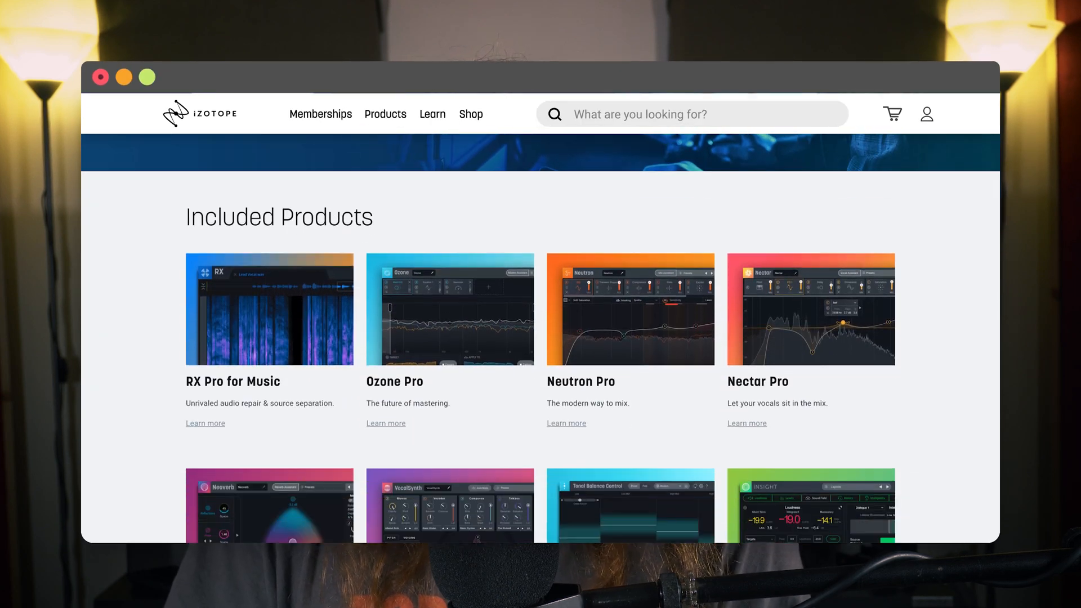
scroll(down, 3)
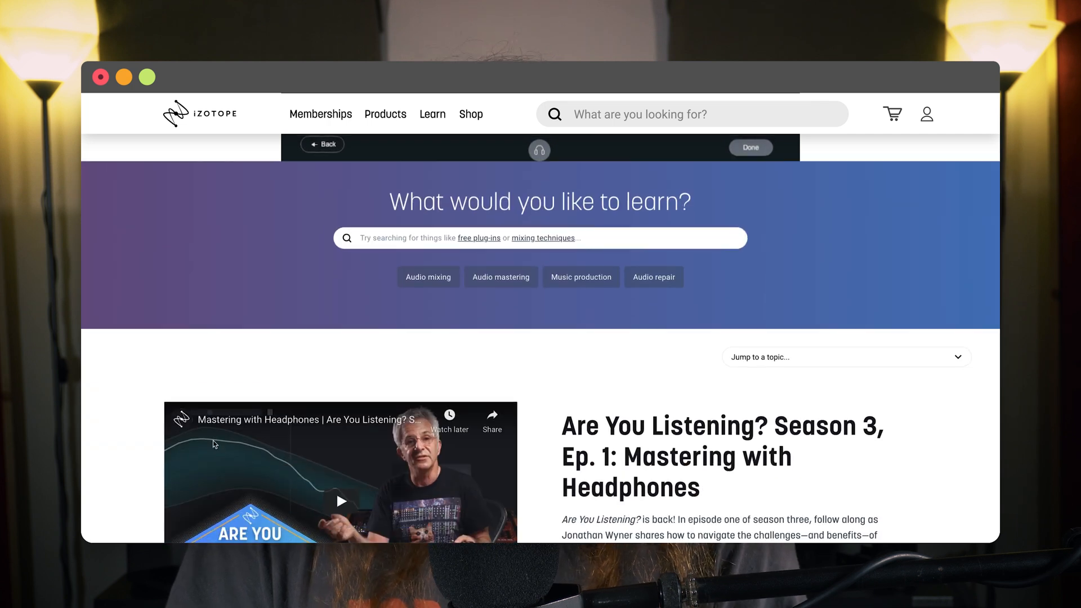
scroll(down, 3)
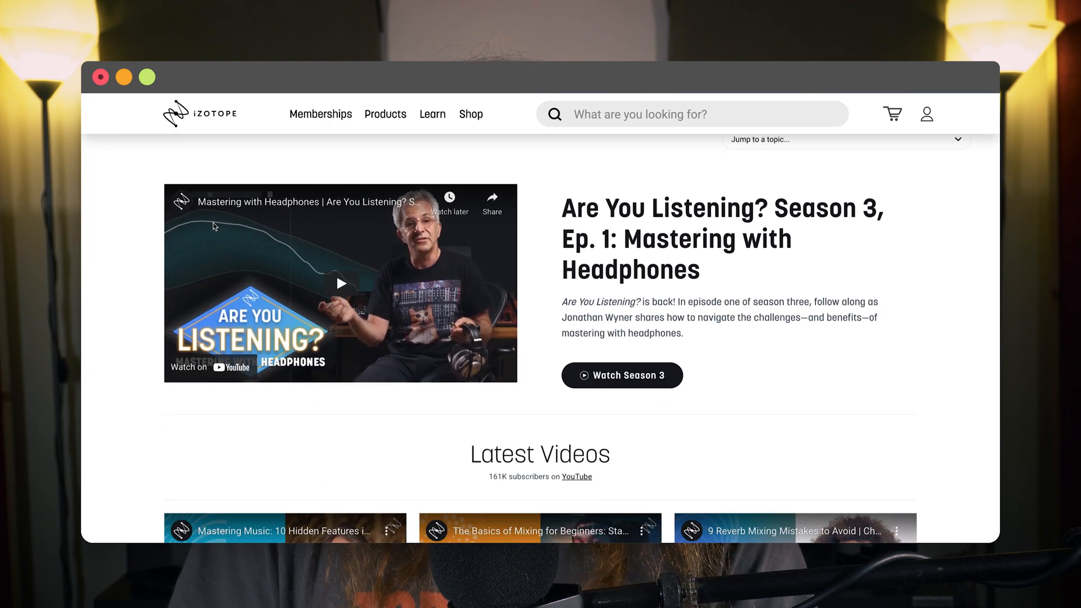
scroll(down, 3)
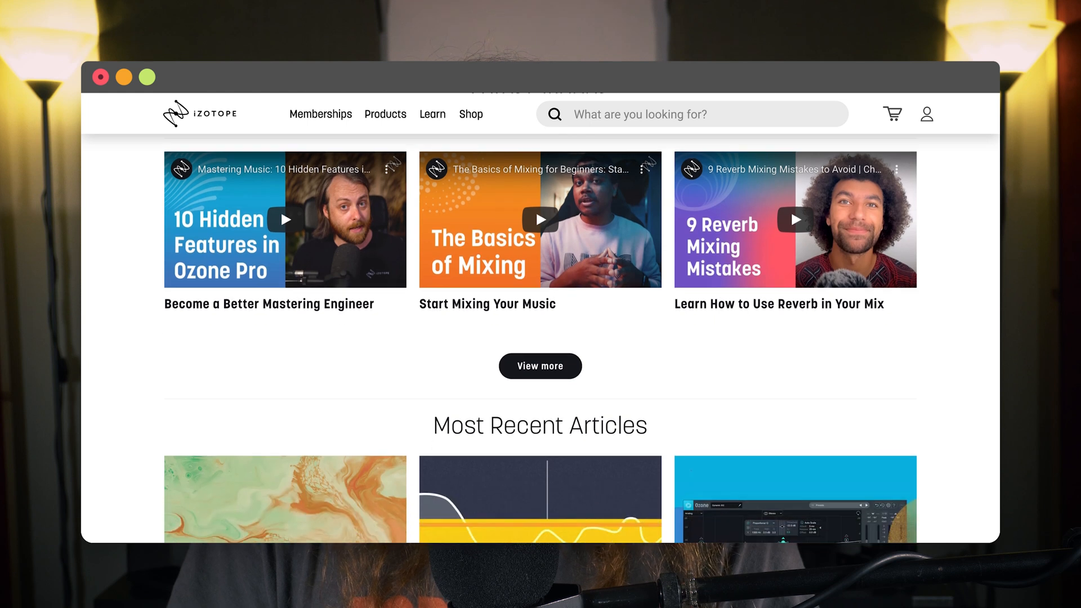
scroll(down, 3)
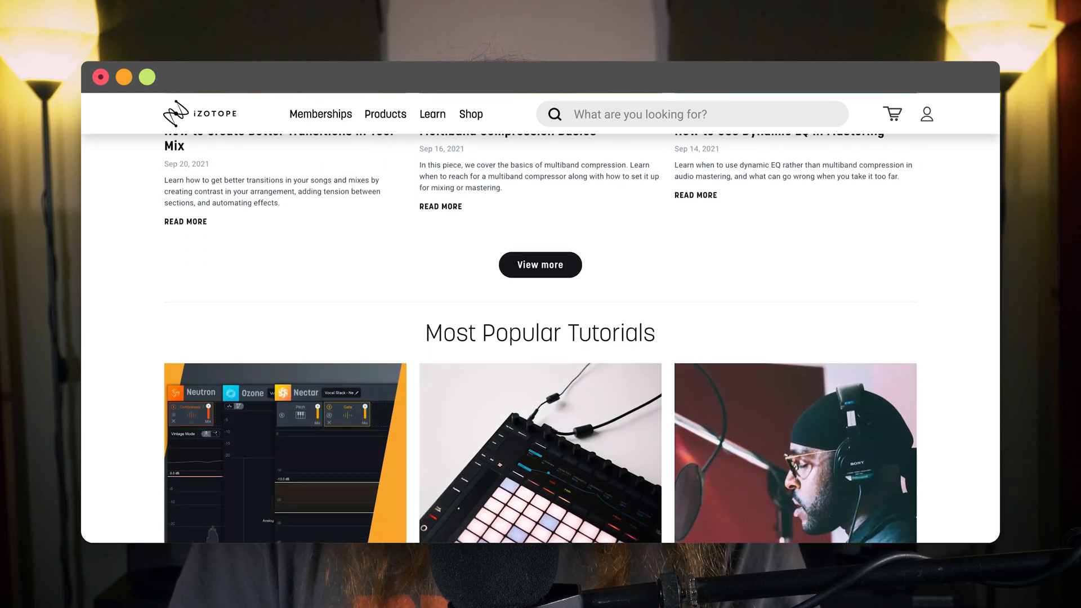